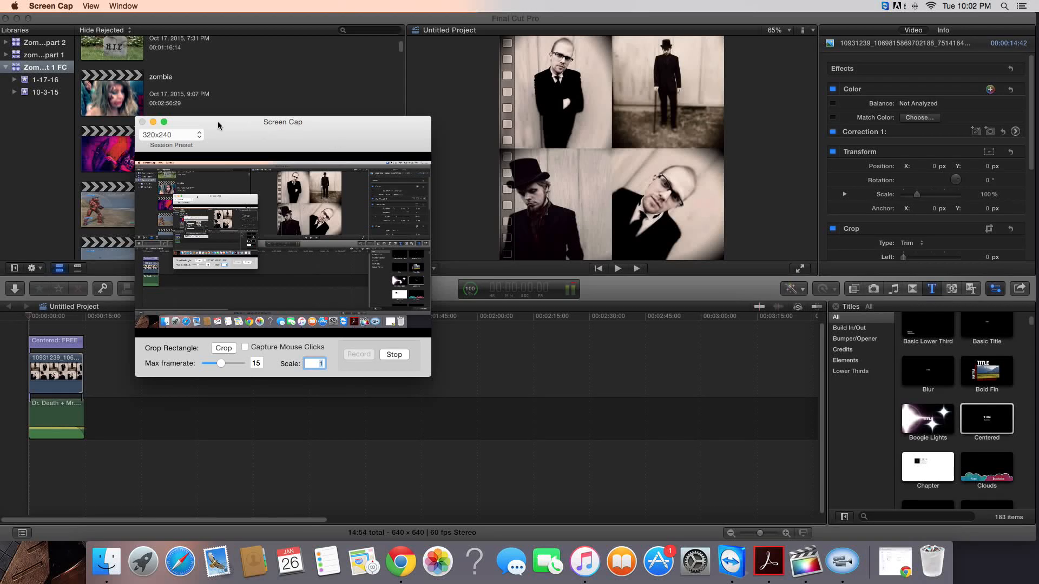
mouse_move(229, 126)
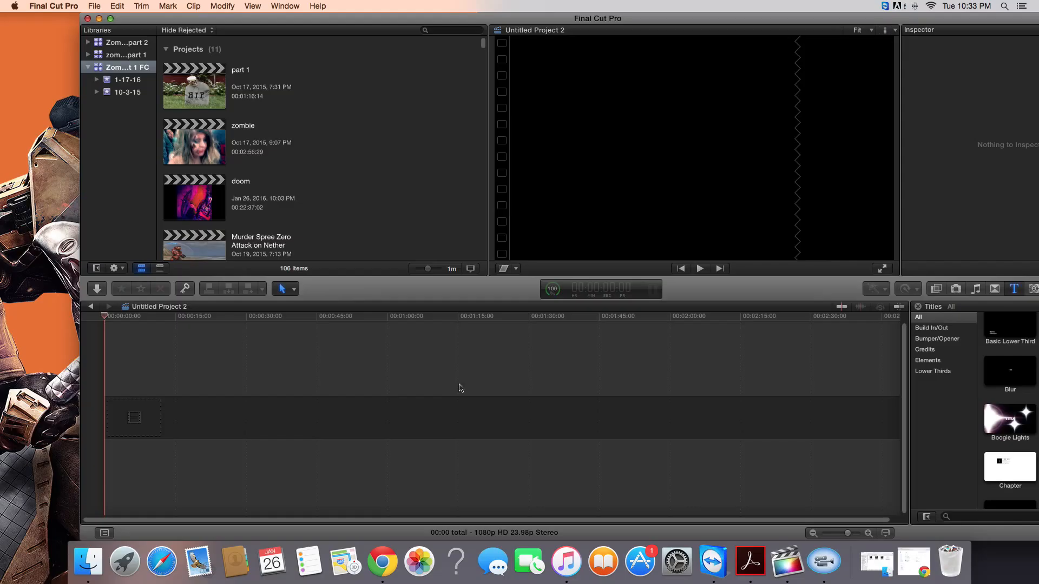
mouse_move(105, 10)
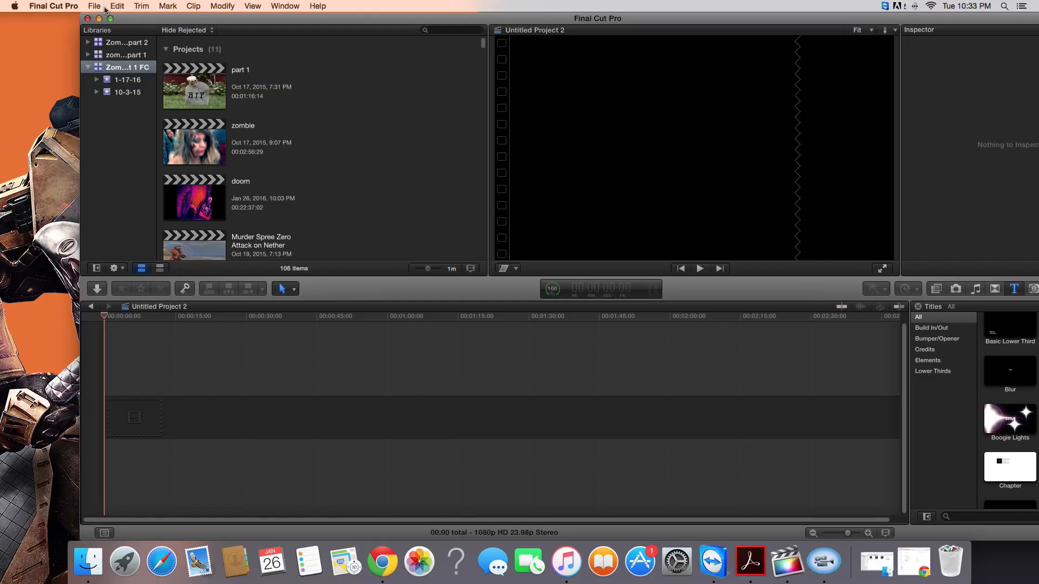
- Start a new event with a project, keeping Create New Project on and showing custom settings
left_click(94, 6)
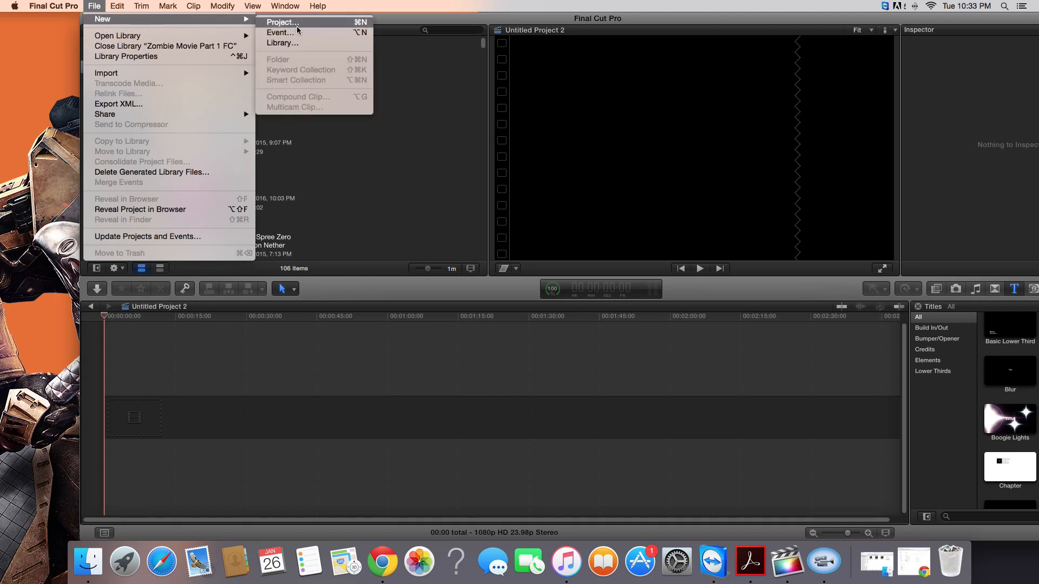
left_click(280, 31)
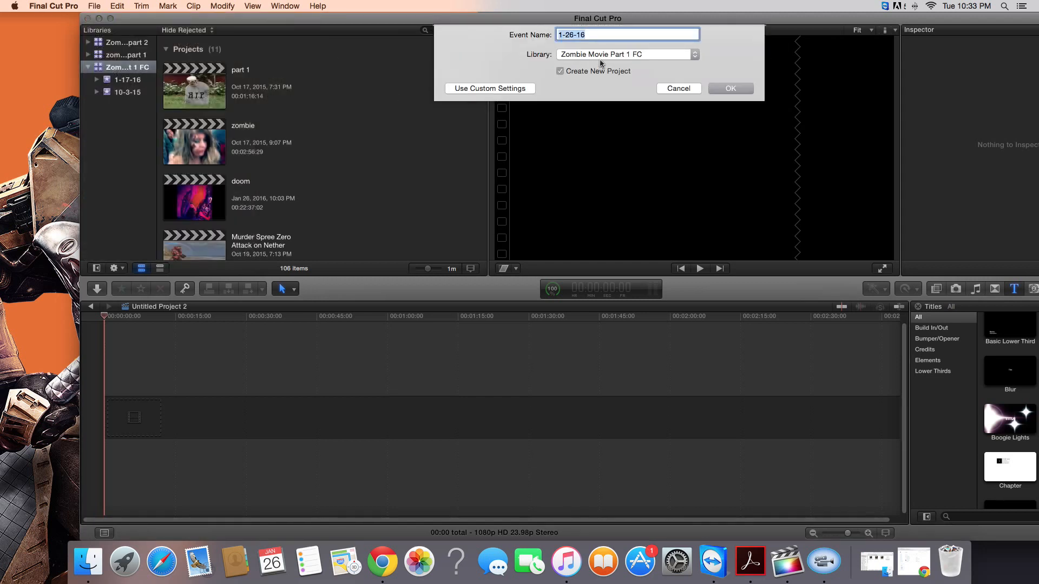
left_click(559, 71)
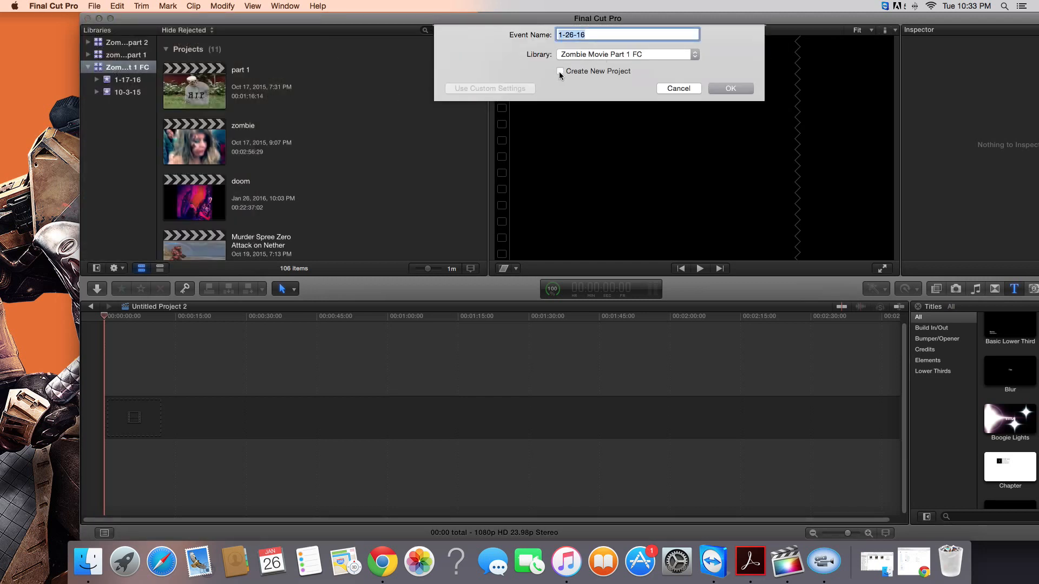
left_click(559, 71)
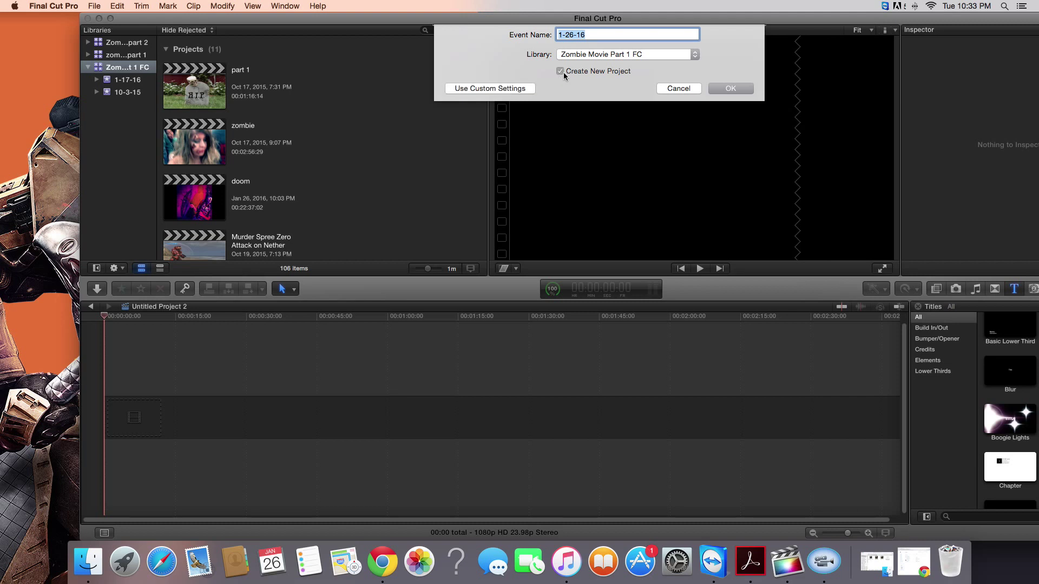
left_click(489, 88)
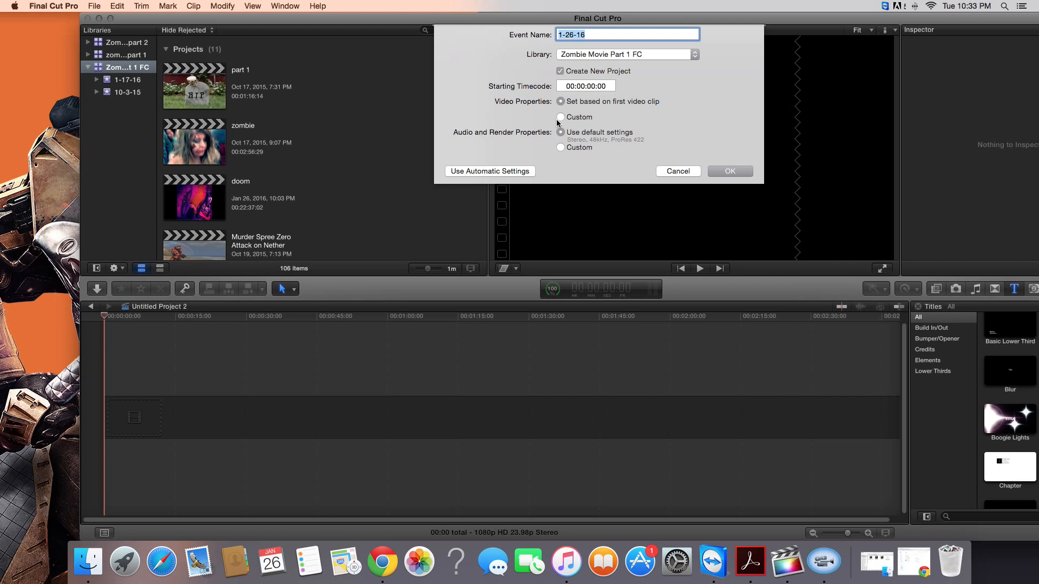
- Set the video format to a custom 640 × 640 size and confirm the new event and project
left_click(560, 117)
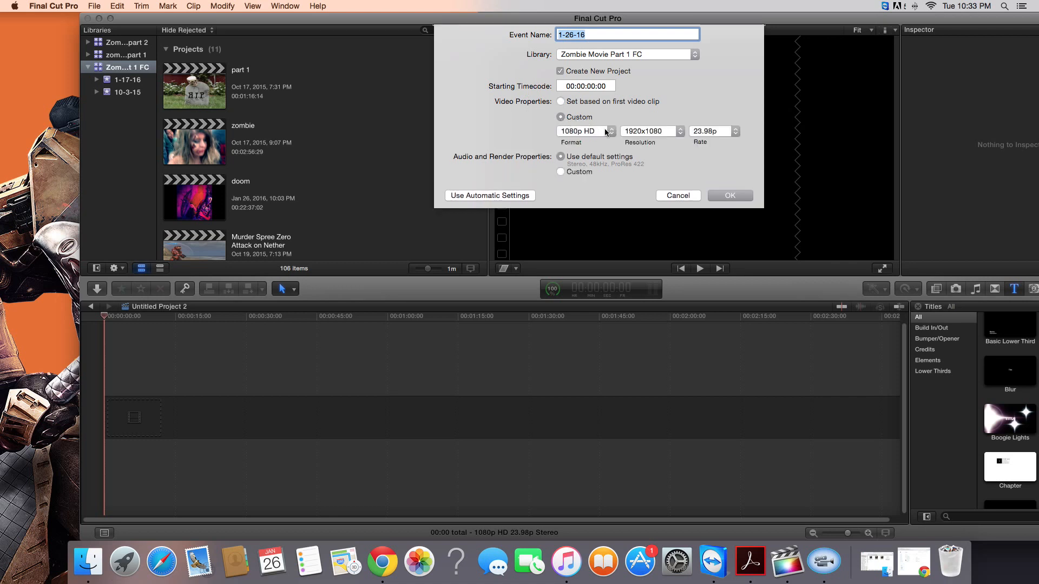
left_click(585, 131)
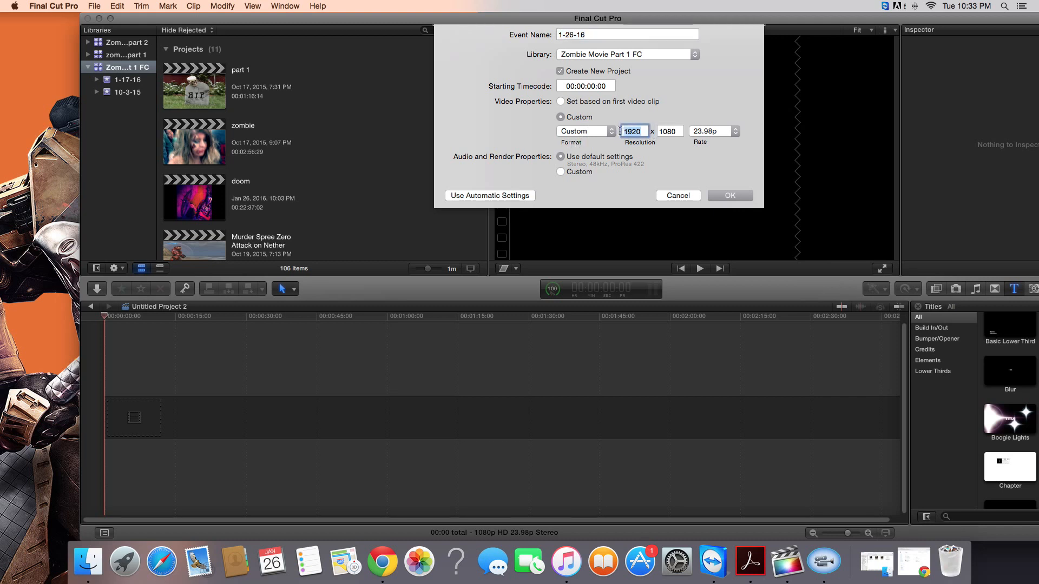
type("640")
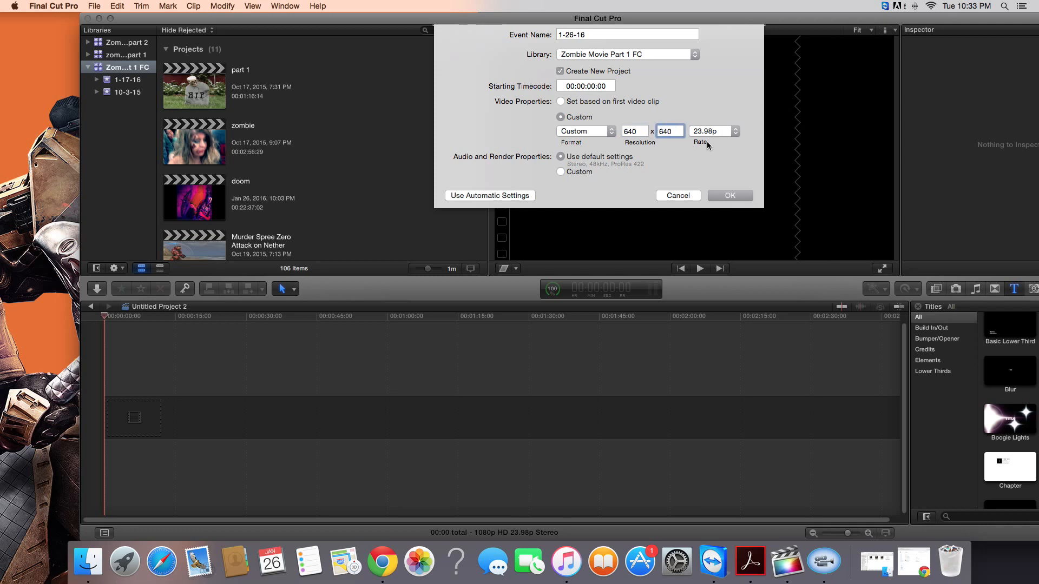
left_click(729, 196)
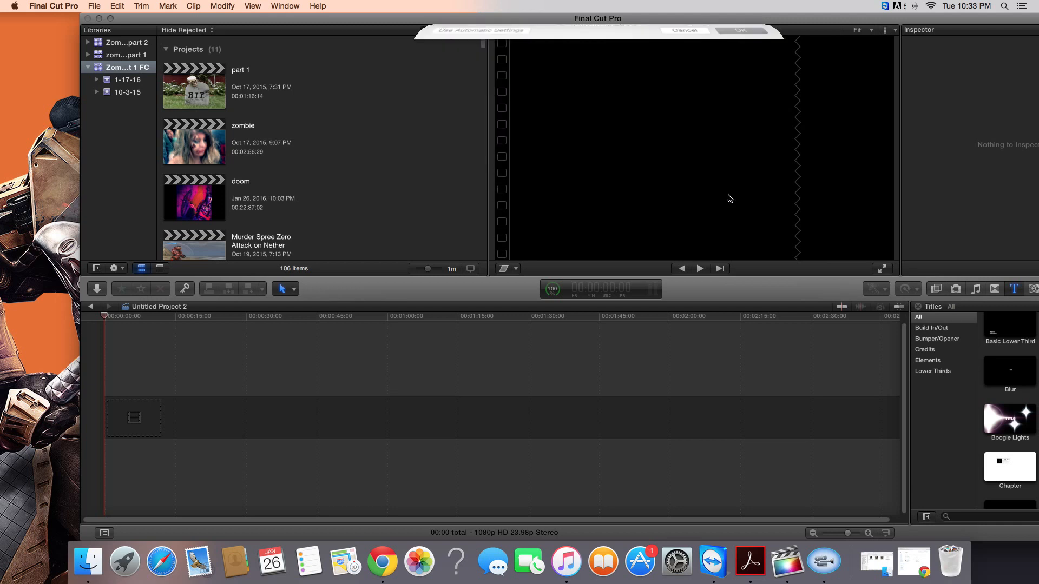
- Open the test project from the 1-17-16 event with the Piper and Mr. Vile clip
left_click(741, 30)
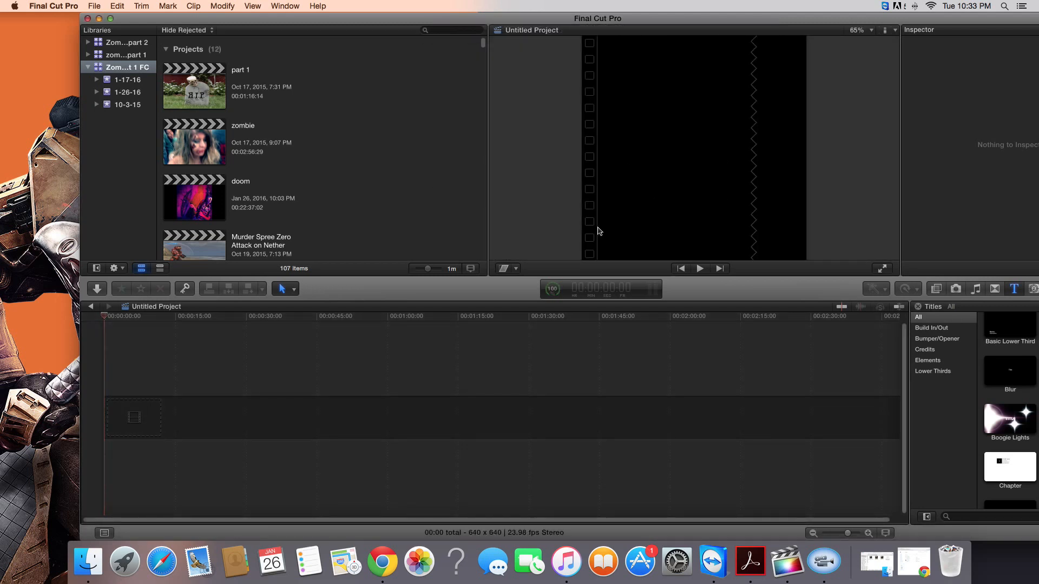
left_click(106, 563)
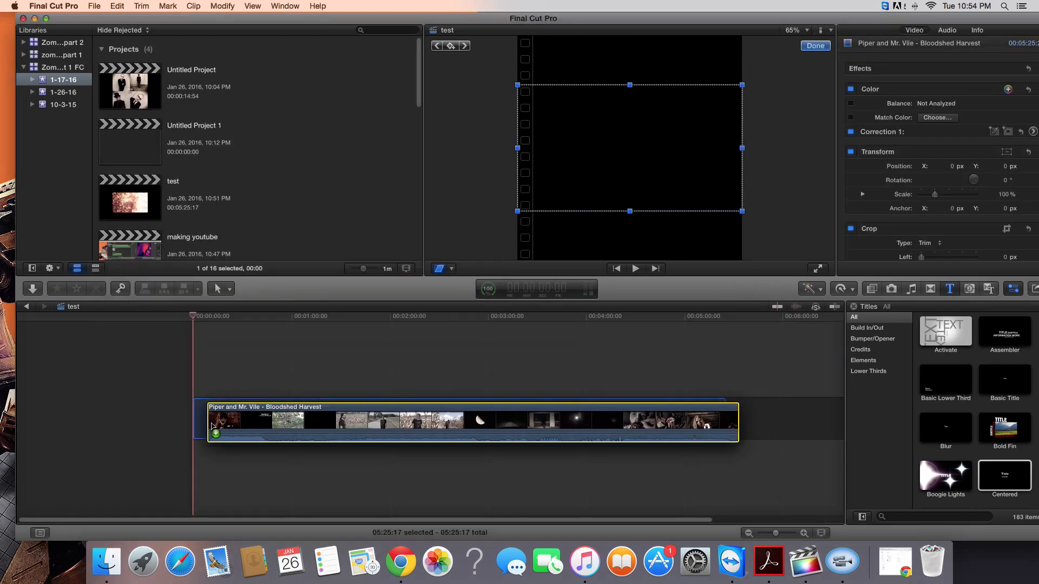
- Move the playhead into the clip to preview the letterboxed frame at 1:34:07
left_click(346, 316)
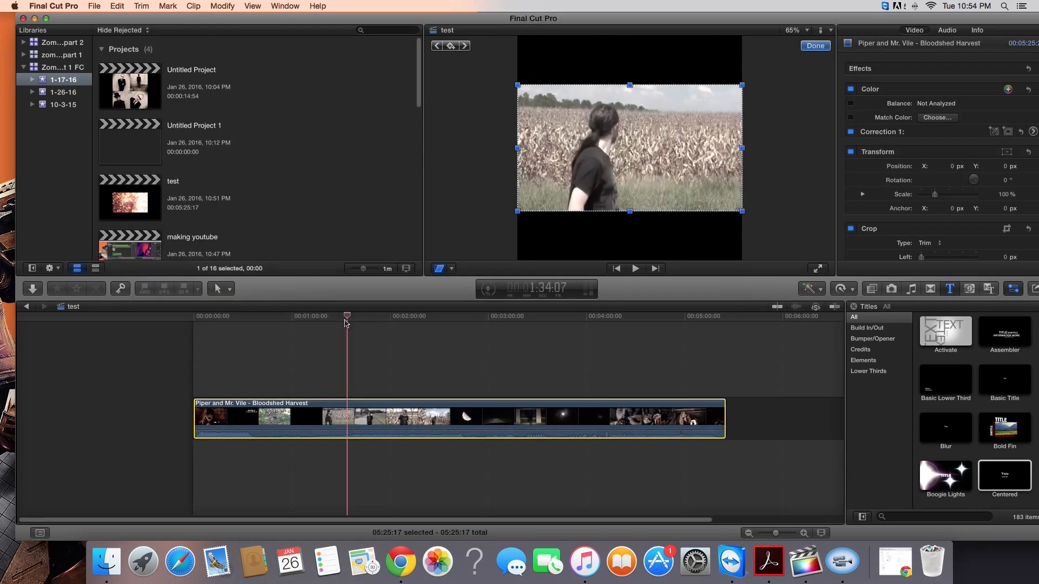
mouse_move(646, 79)
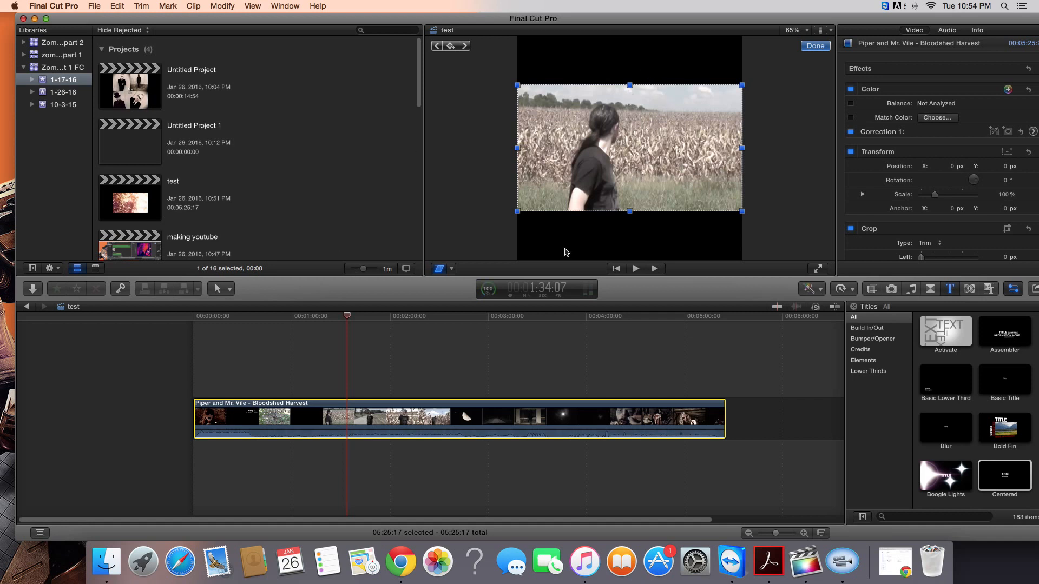
mouse_move(806, 149)
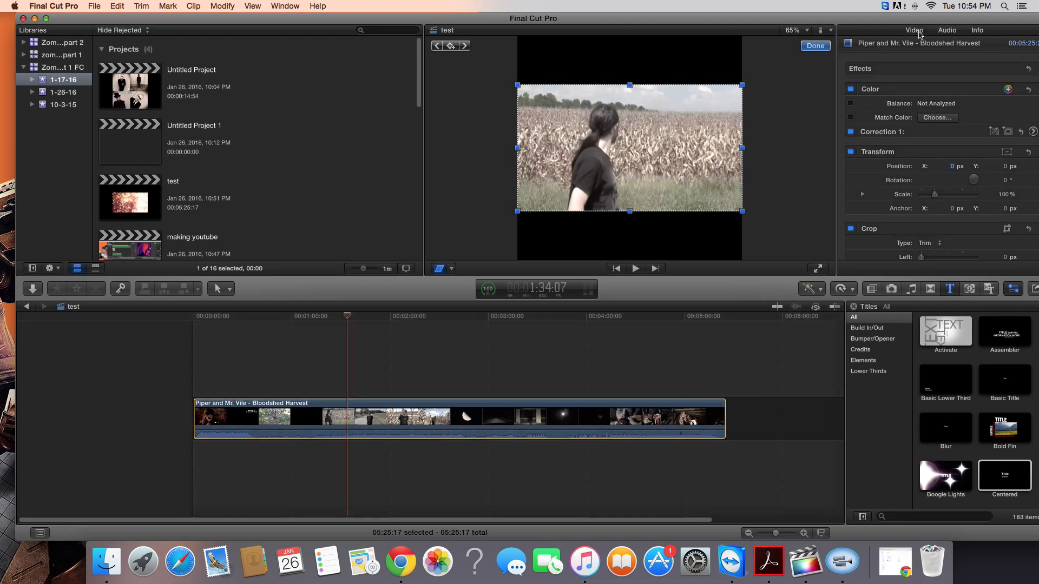
- Set Spatial Conform Type from Fit to Fill so the clip fills the square frame
scroll("down", 3)
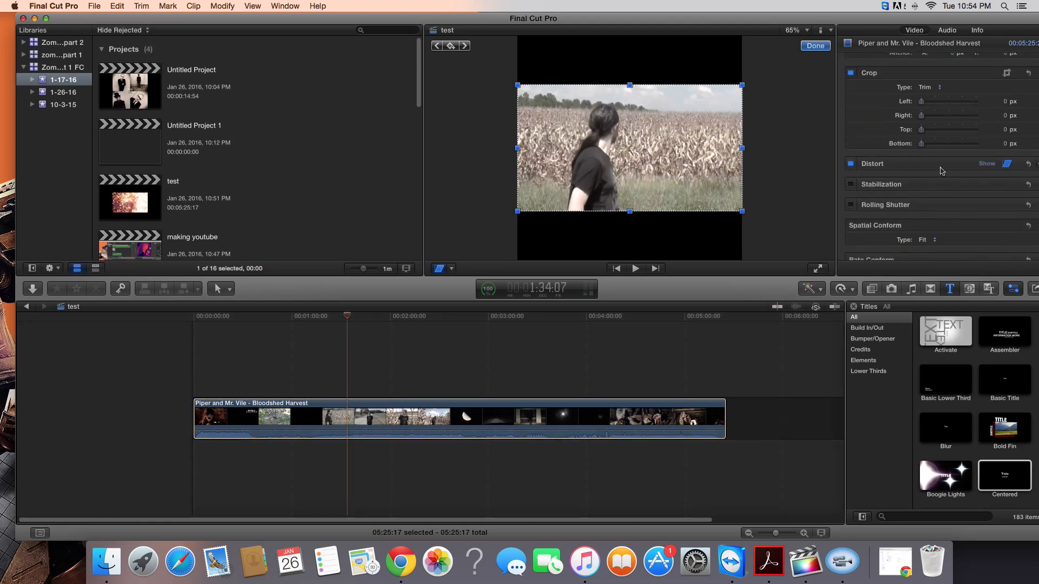
left_click(814, 45)
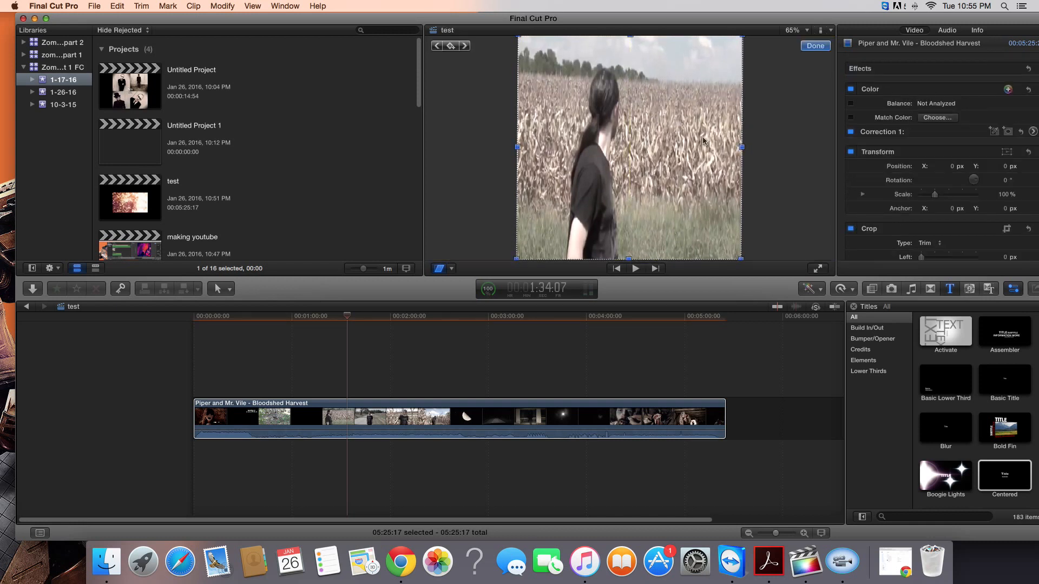
mouse_move(409, 136)
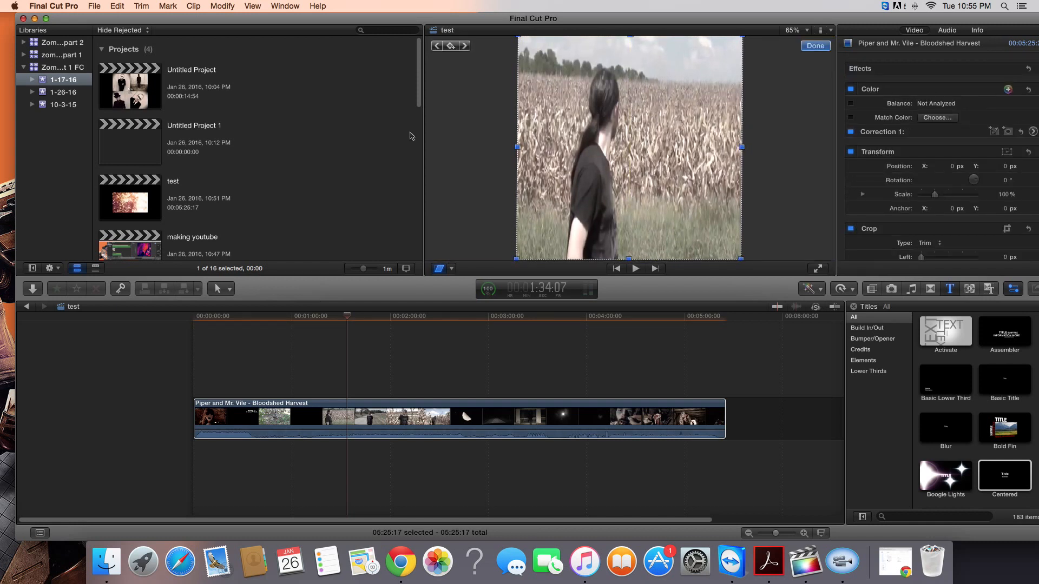
- Trim the Piper clip to about 15 seconds in the 640×640 project
left_click(814, 45)
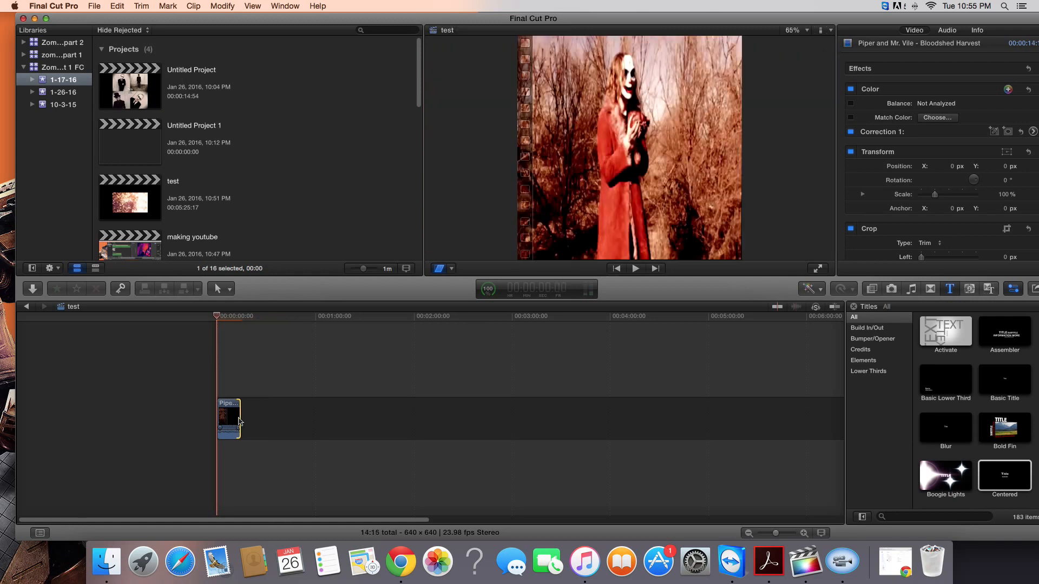
mouse_move(349, 352)
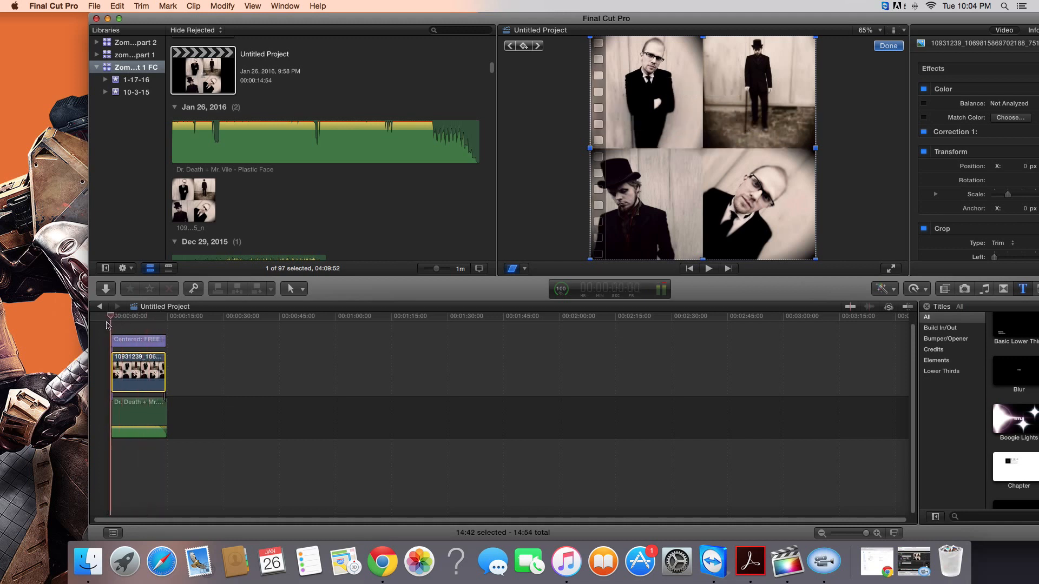
- Choose Share > Master File (default) to export the DDMV PROMO project
left_click(94, 7)
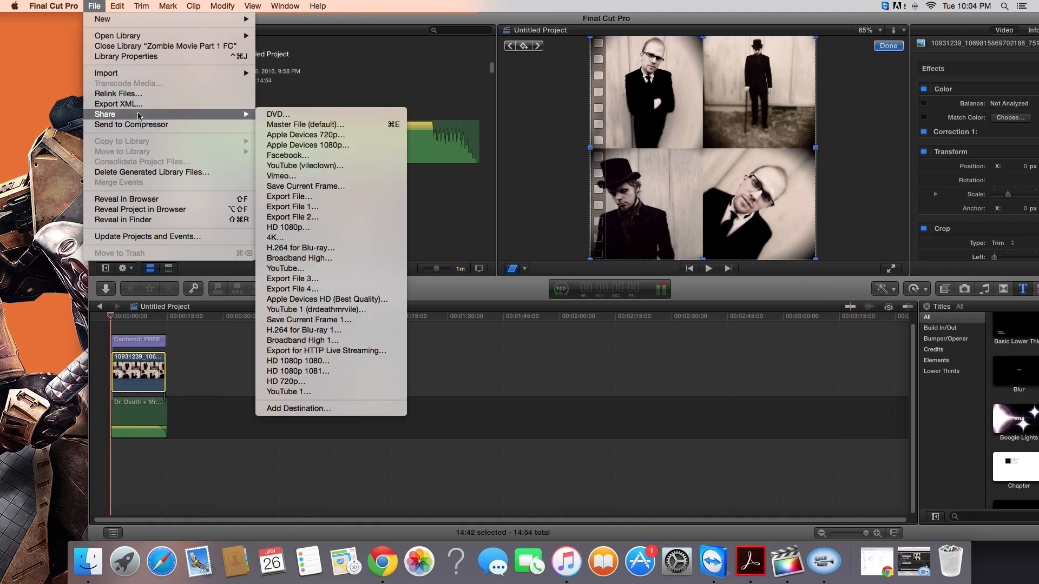
mouse_move(305, 125)
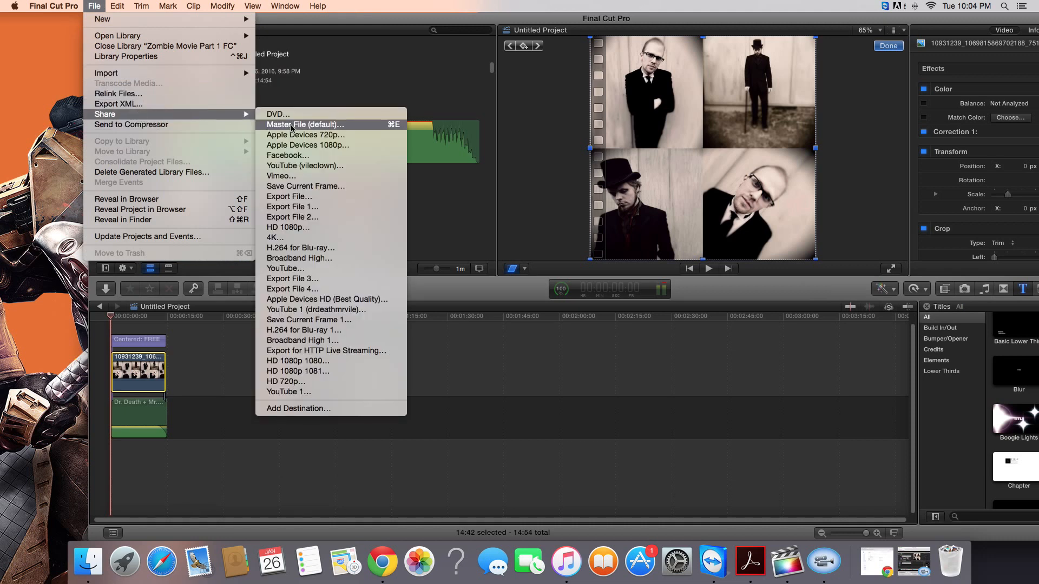
left_click(306, 125)
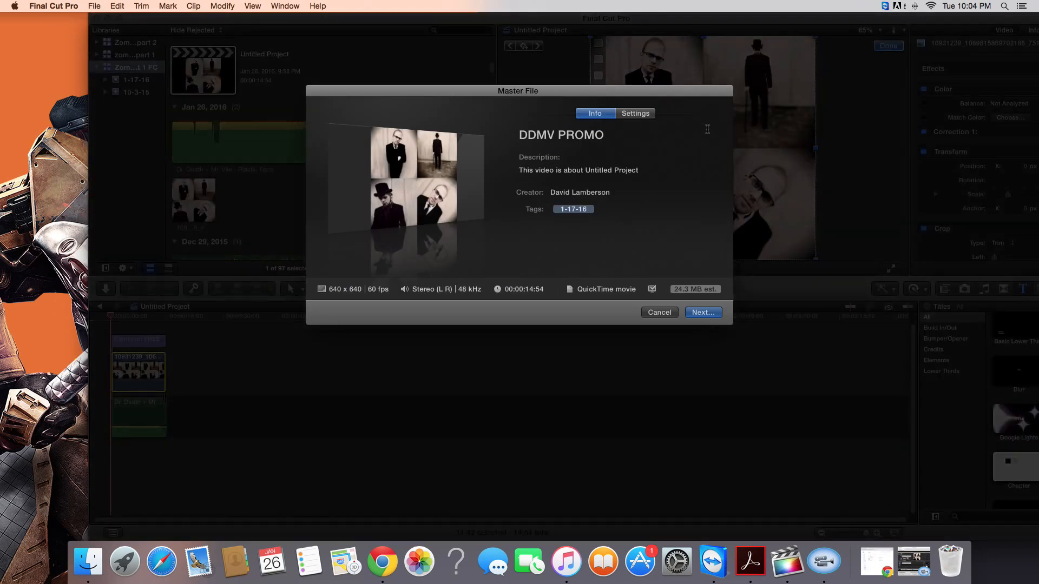
- Save the master file as DDMV PROMO.mov to the Dropbox folder and check it in Chrome
left_click(701, 312)
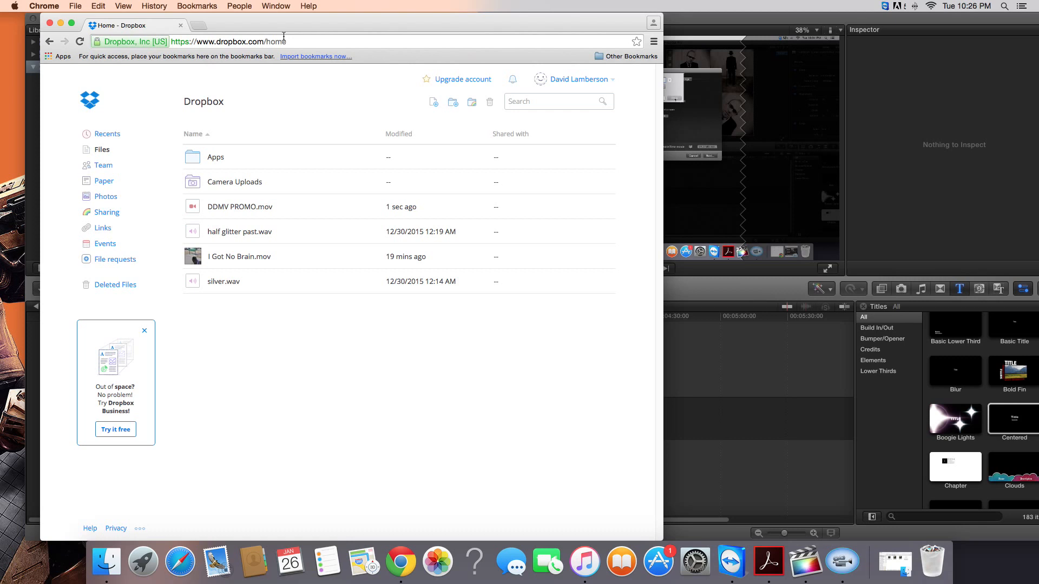
left_click(805, 563)
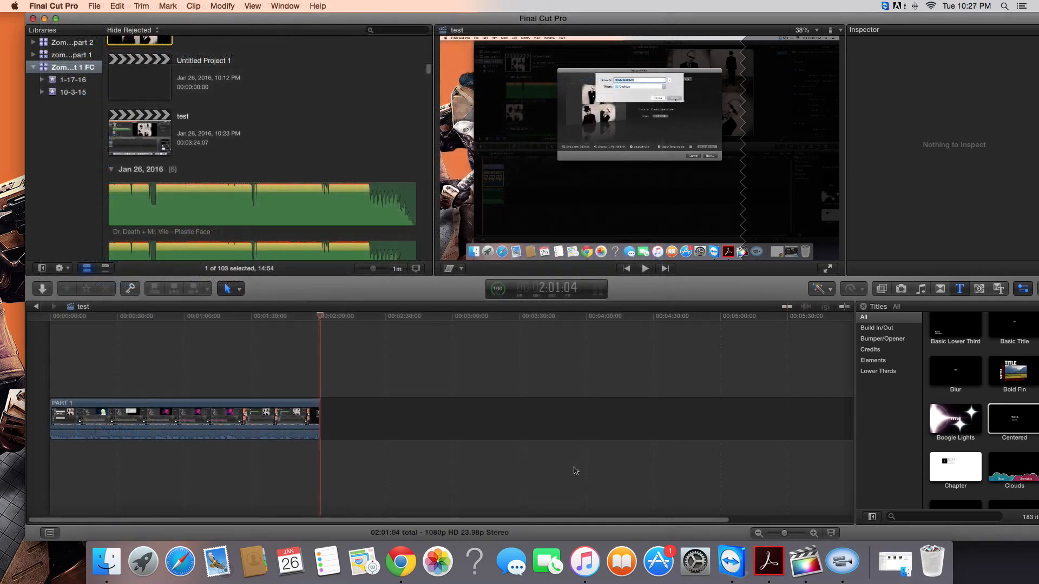